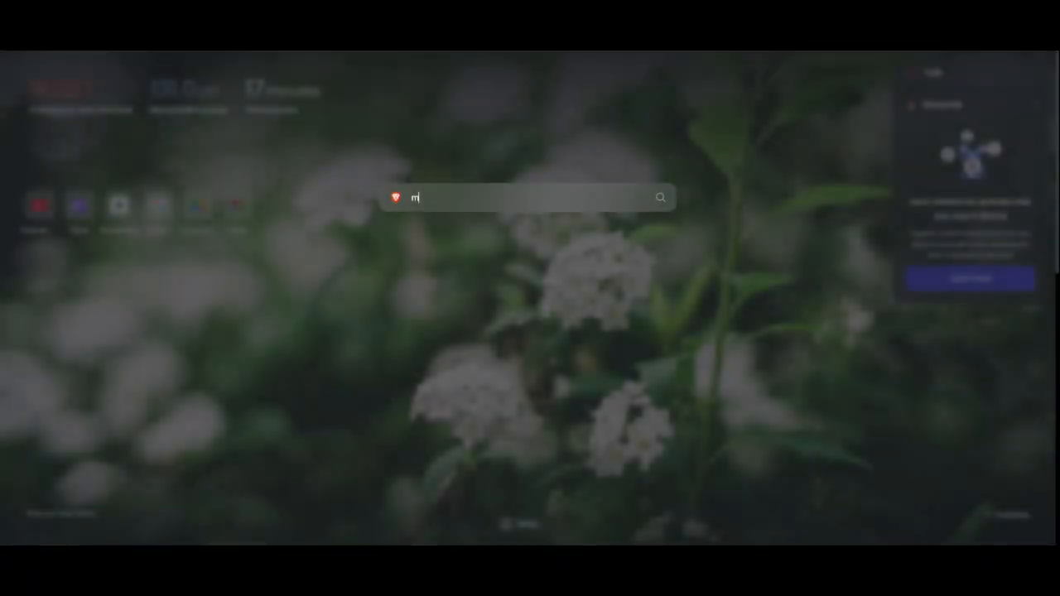
# Step: Search for 'manage' and bring up Brave Search results for ManageEngine
pyautogui.write('anage')
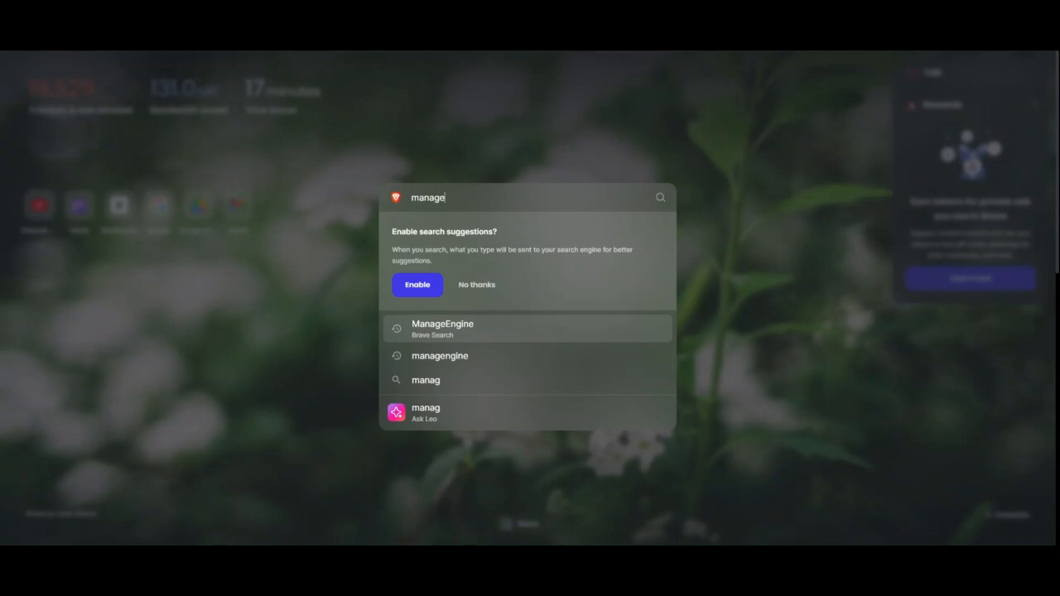
pyautogui.click(442, 328)
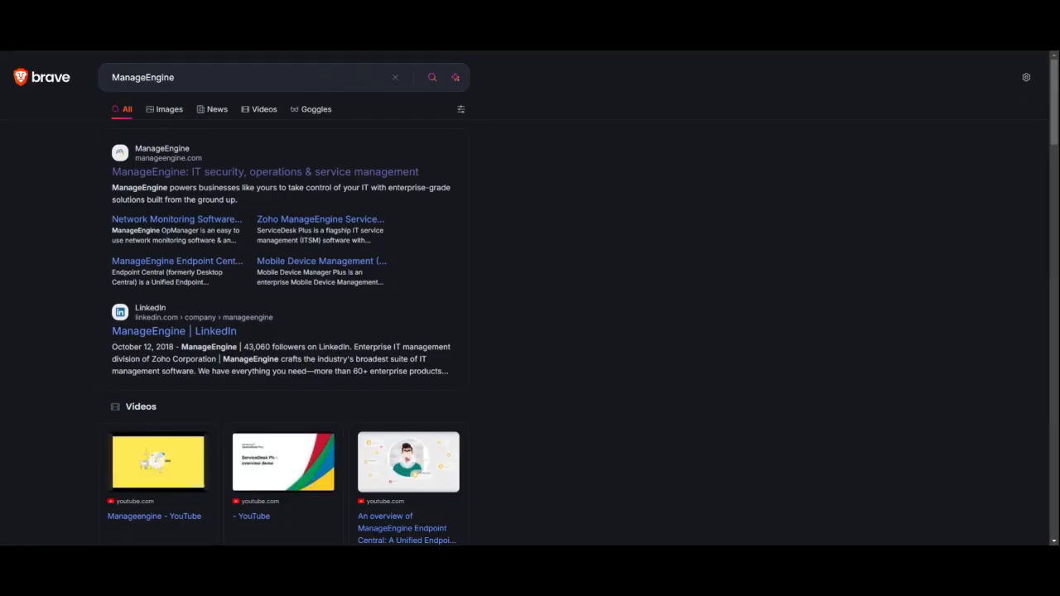
pyautogui.moveTo(729, 255)
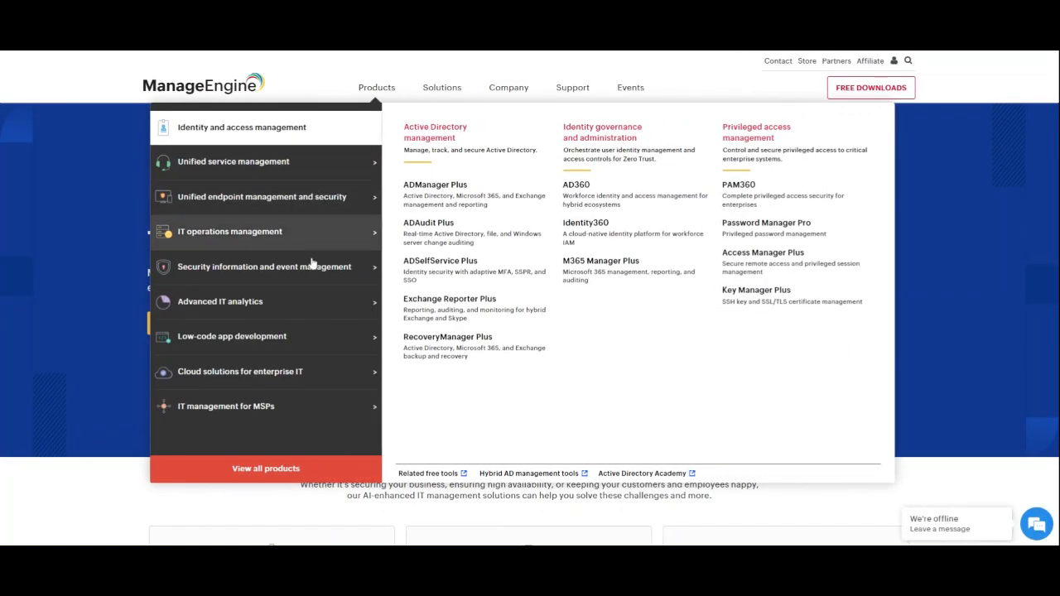
pyautogui.moveTo(232, 163)
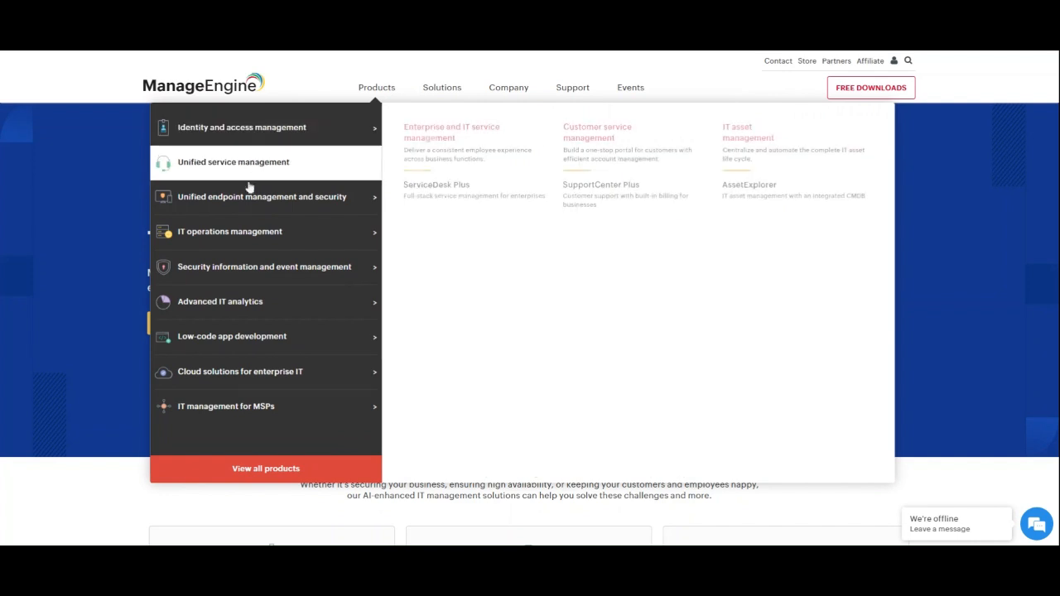
pyautogui.moveTo(228, 232)
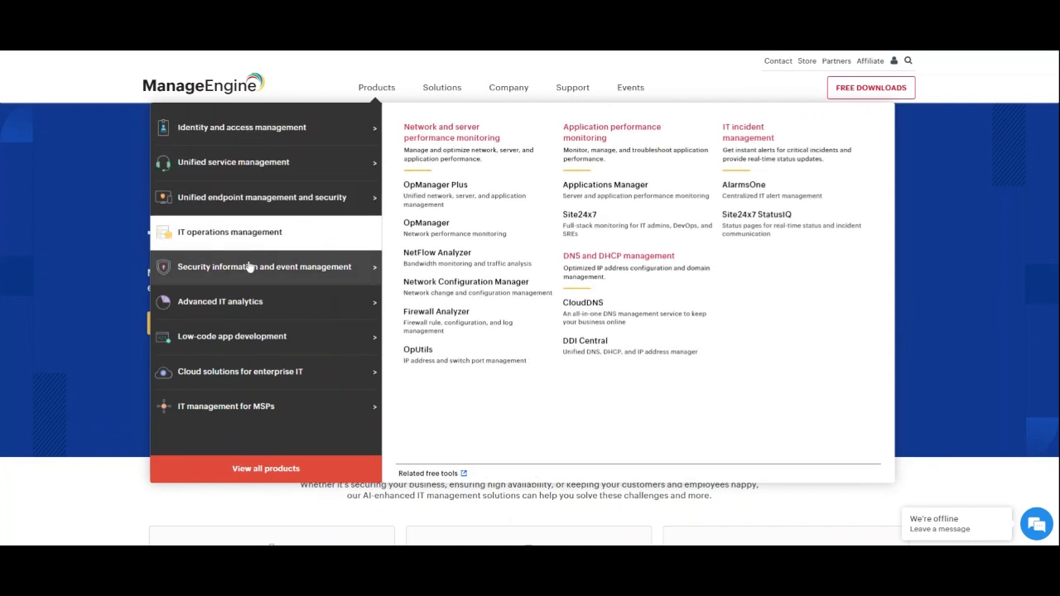
pyautogui.moveTo(232, 336)
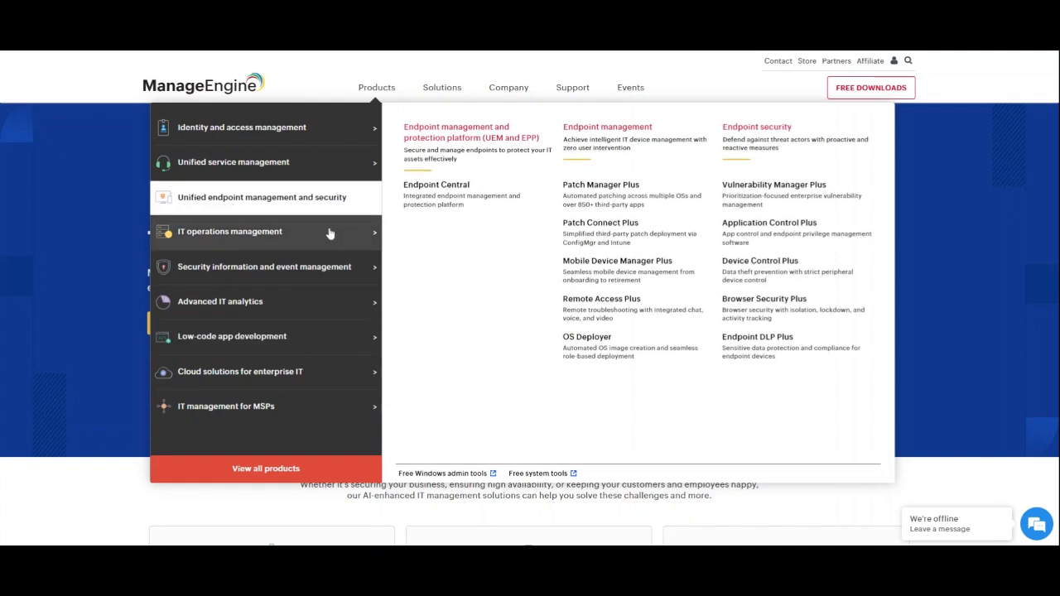
pyautogui.moveTo(514, 314)
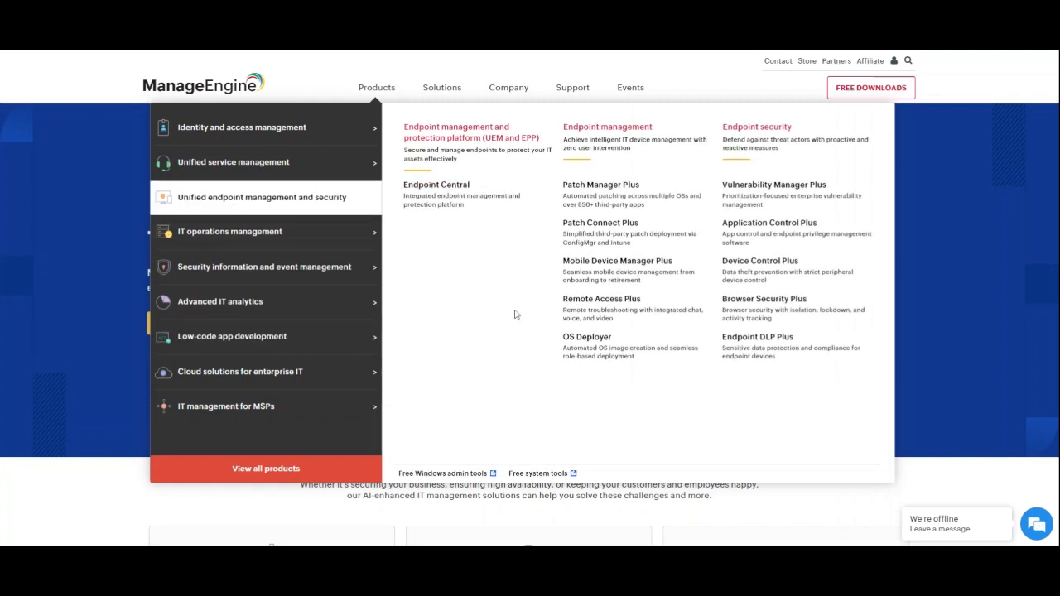
pyautogui.moveTo(699, 136)
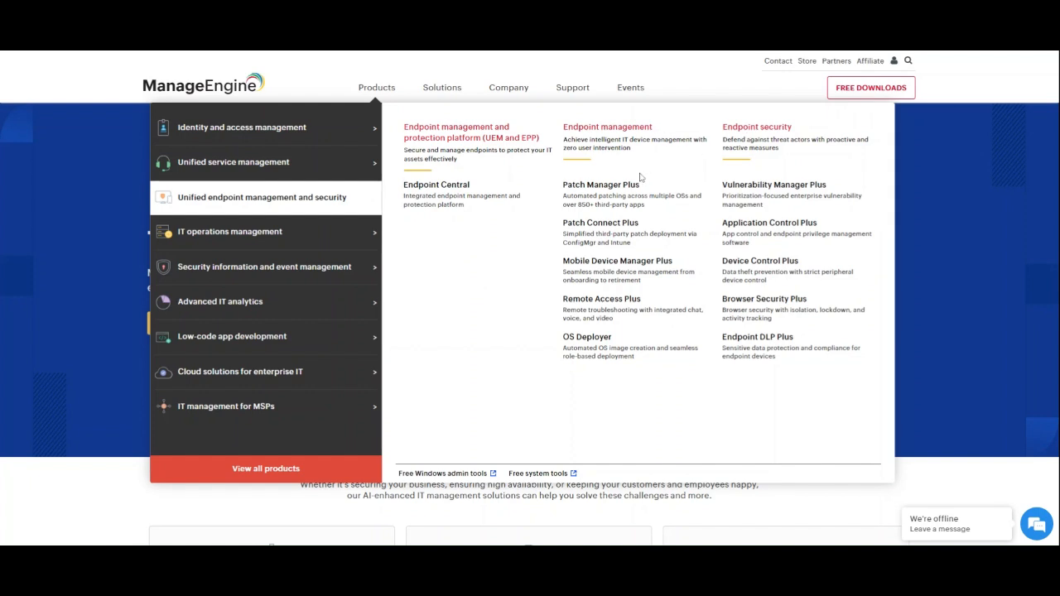
pyautogui.moveTo(616, 261)
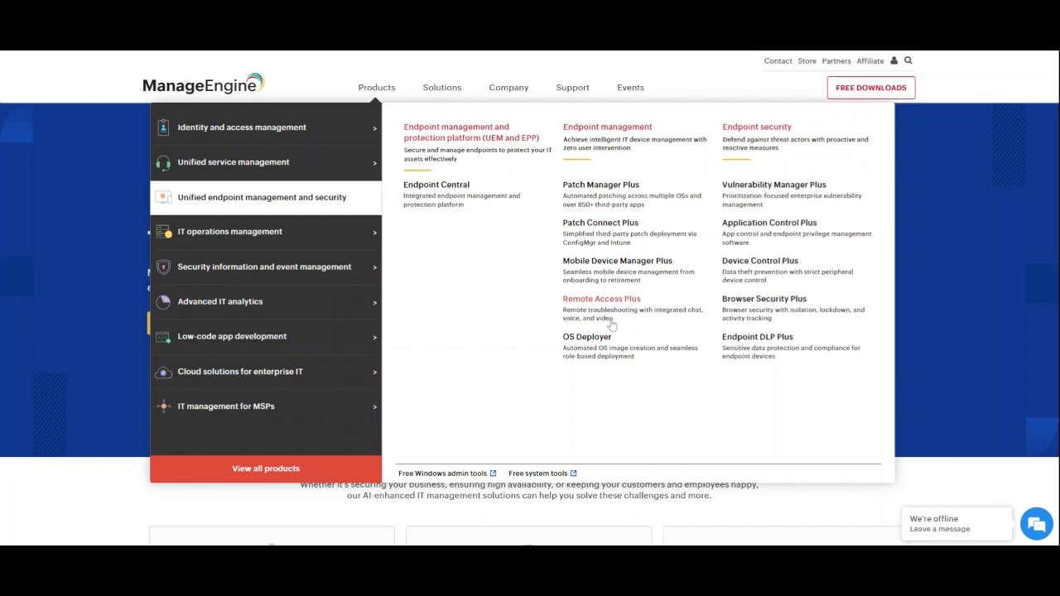
pyautogui.moveTo(773, 186)
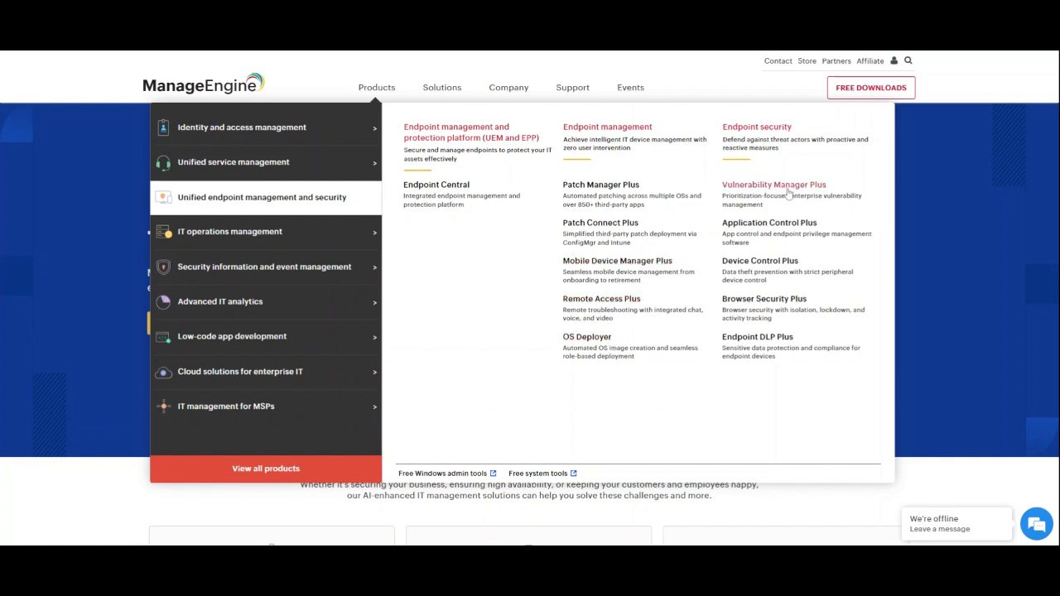
pyautogui.moveTo(769, 222)
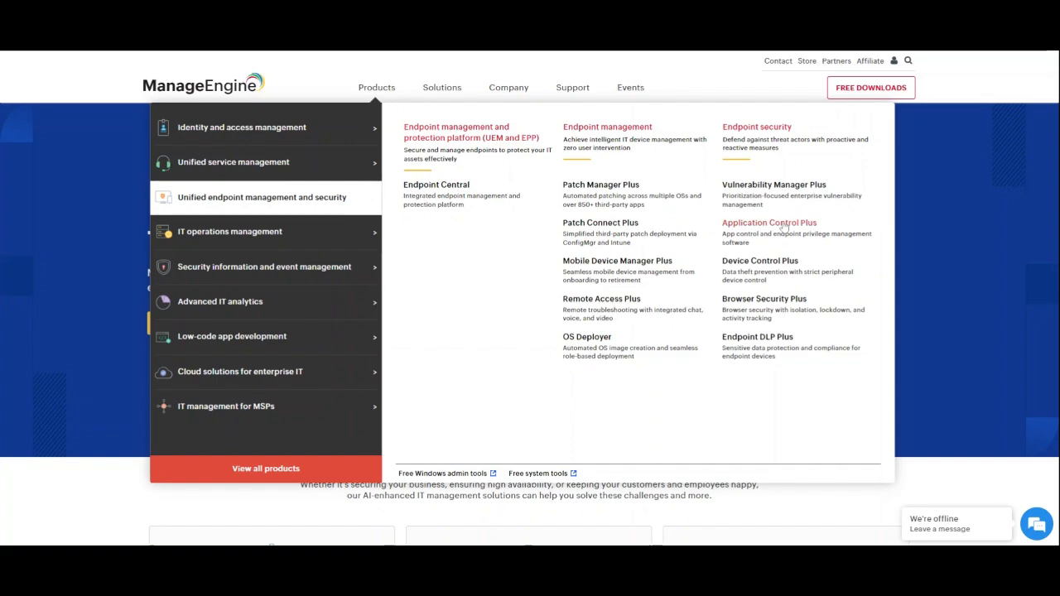
pyautogui.moveTo(600, 222)
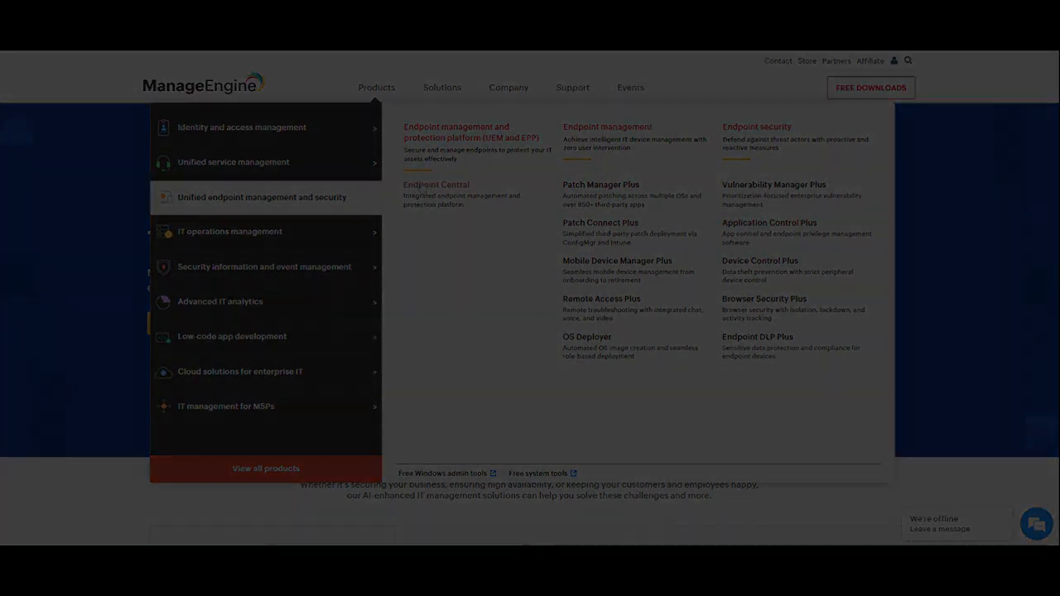
# Step: Browse the Mobile Device Manager Plus page's App Management and Security Management feature sections
pyautogui.click(616, 262)
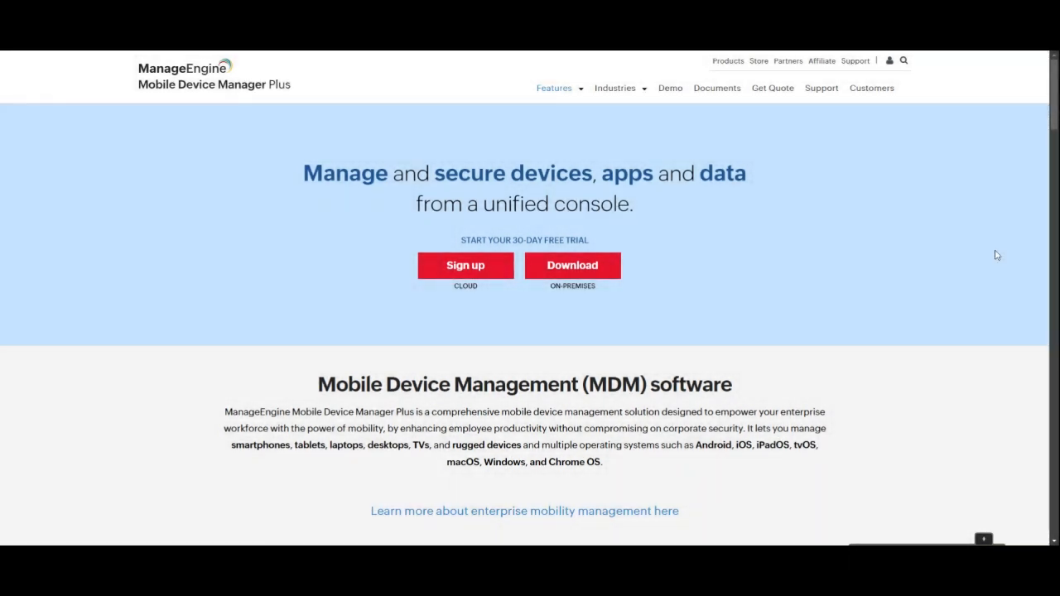
pyautogui.scroll(-3)
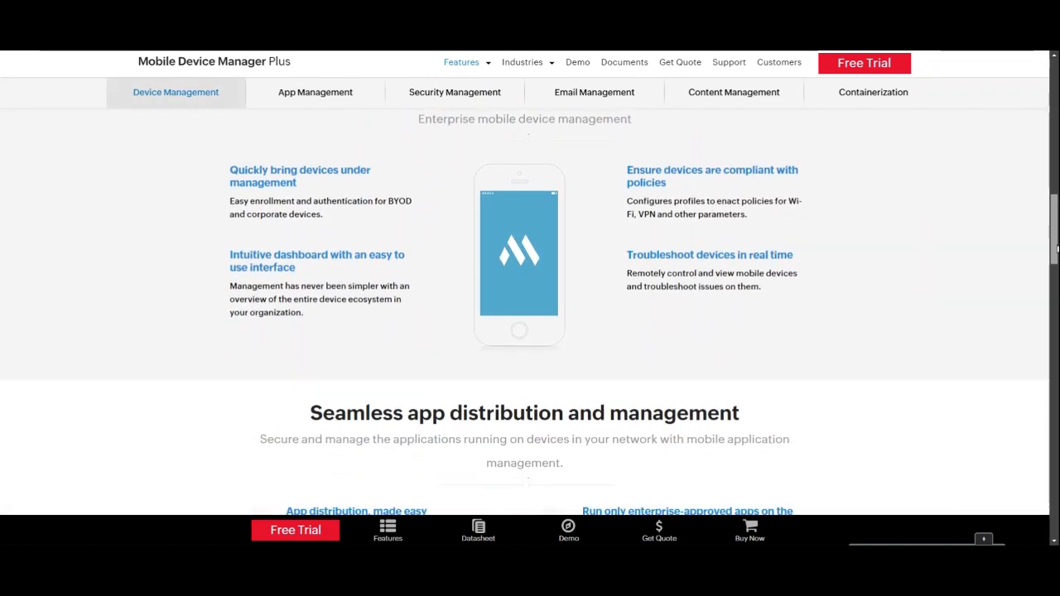
pyautogui.click(315, 93)
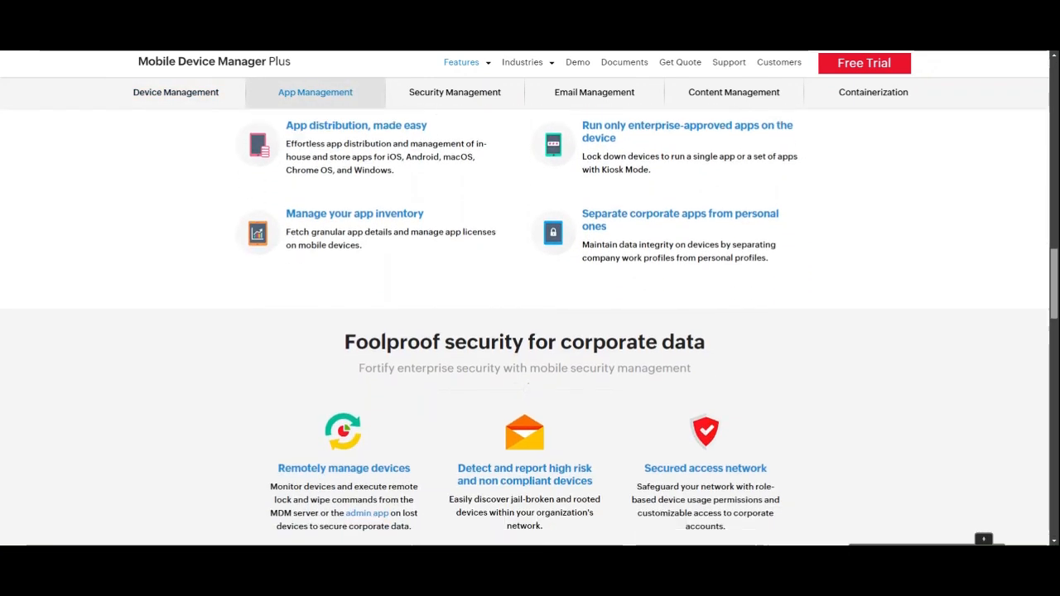
pyautogui.scroll(-3)
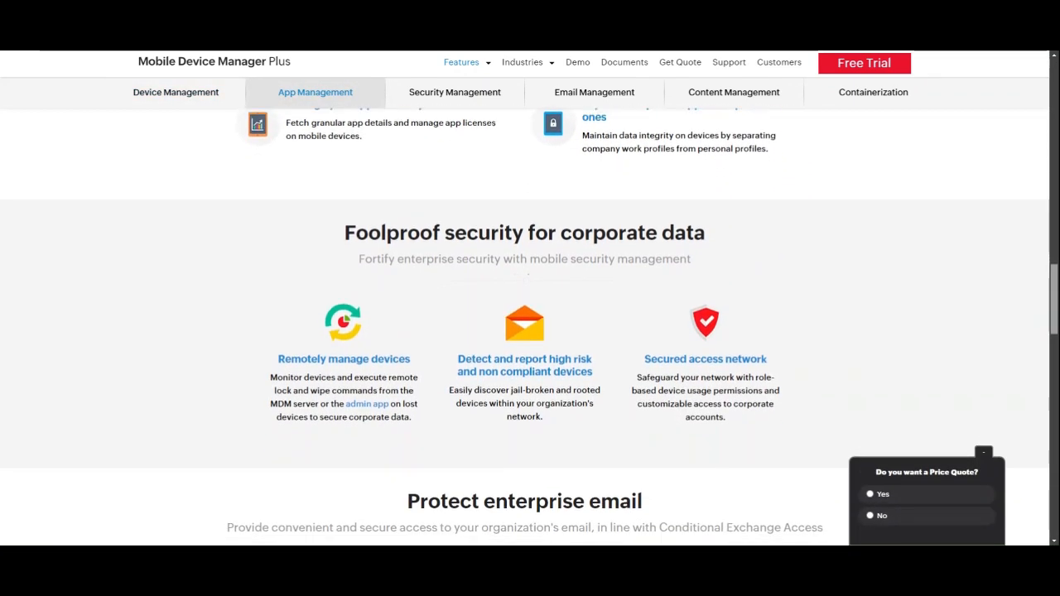
pyautogui.click(454, 93)
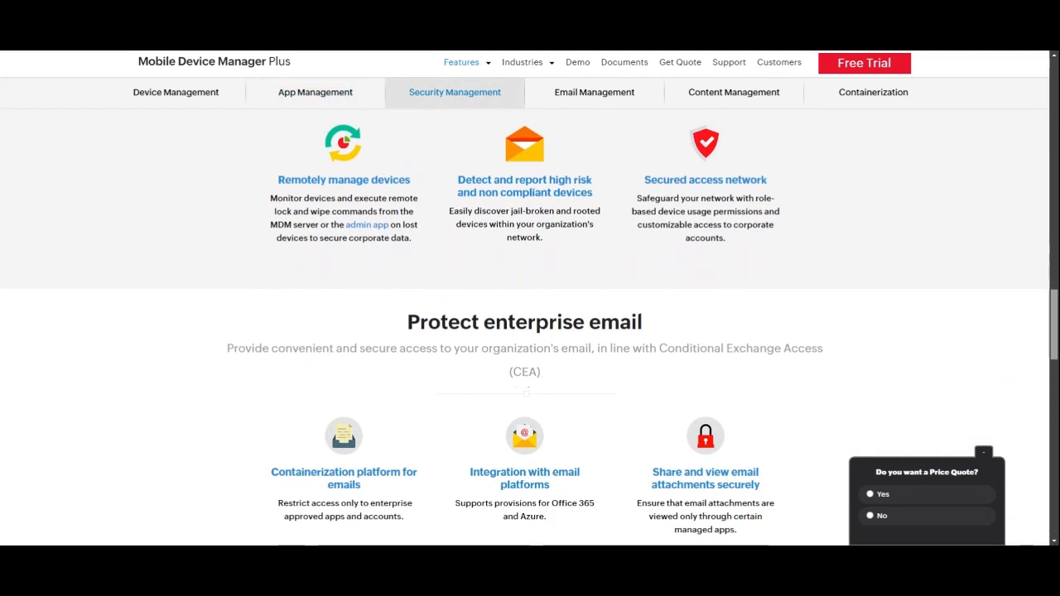
pyautogui.scroll(-3)
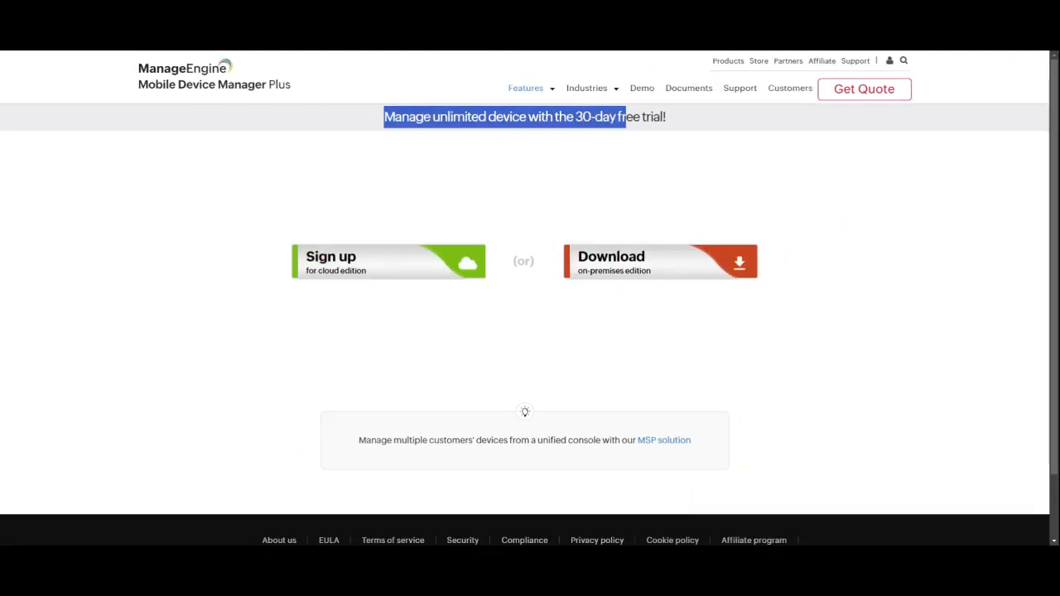
# Step: Highlight the 30-day free trial headline and bring up the cloud-edition sign-up form
pyautogui.moveTo(626, 116); pyautogui.dragTo(666, 116)
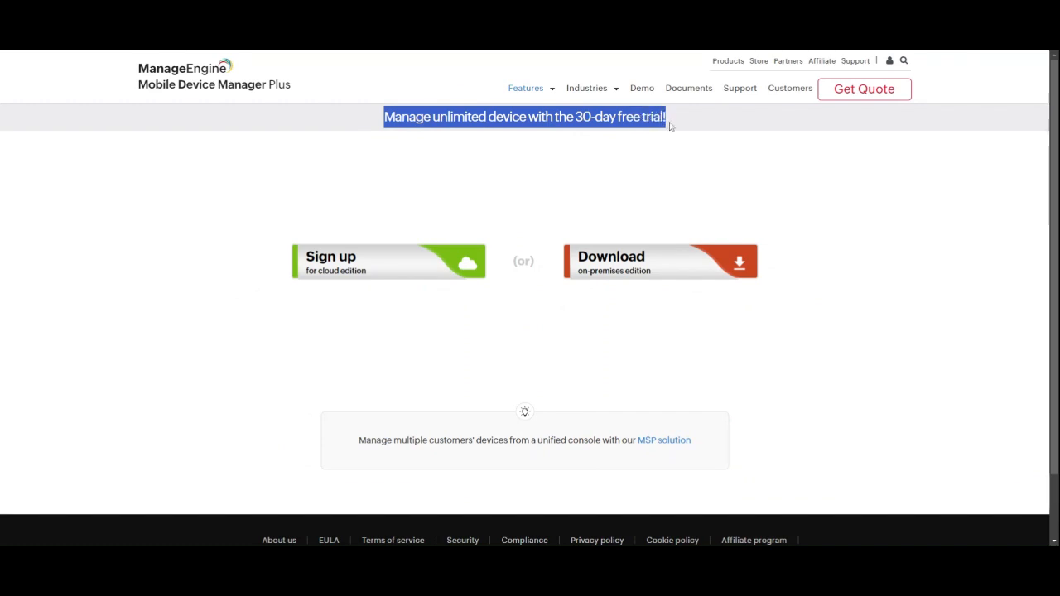
pyautogui.moveTo(783, 156)
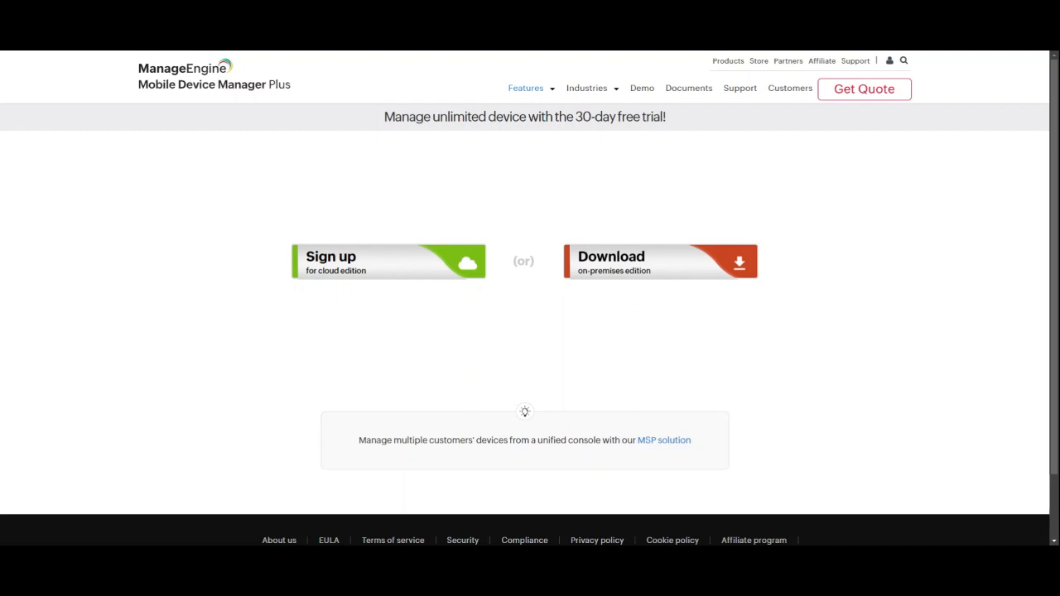
pyautogui.moveTo(451, 260)
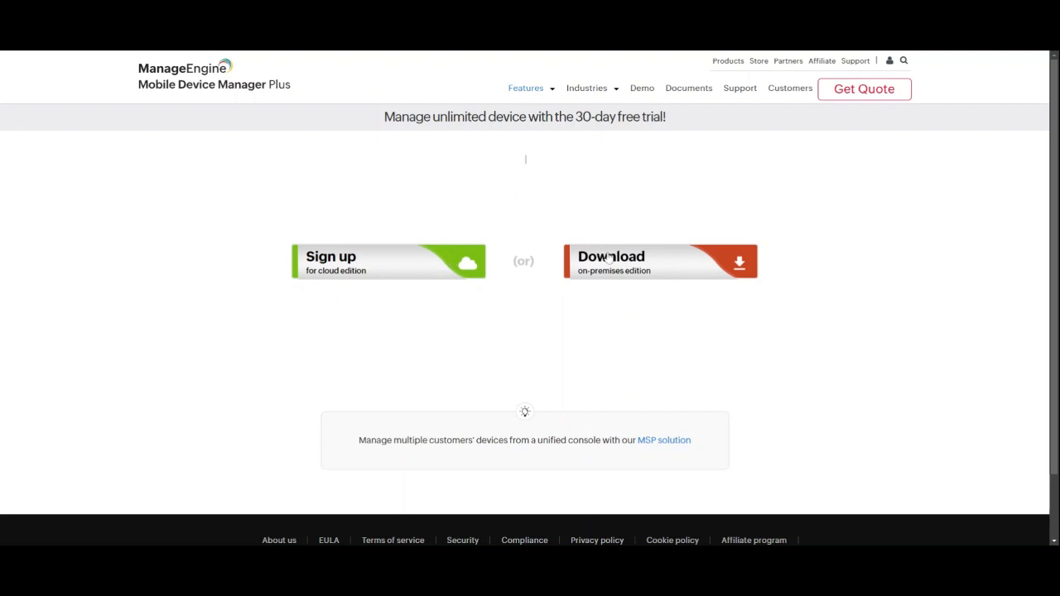
pyautogui.click(388, 261)
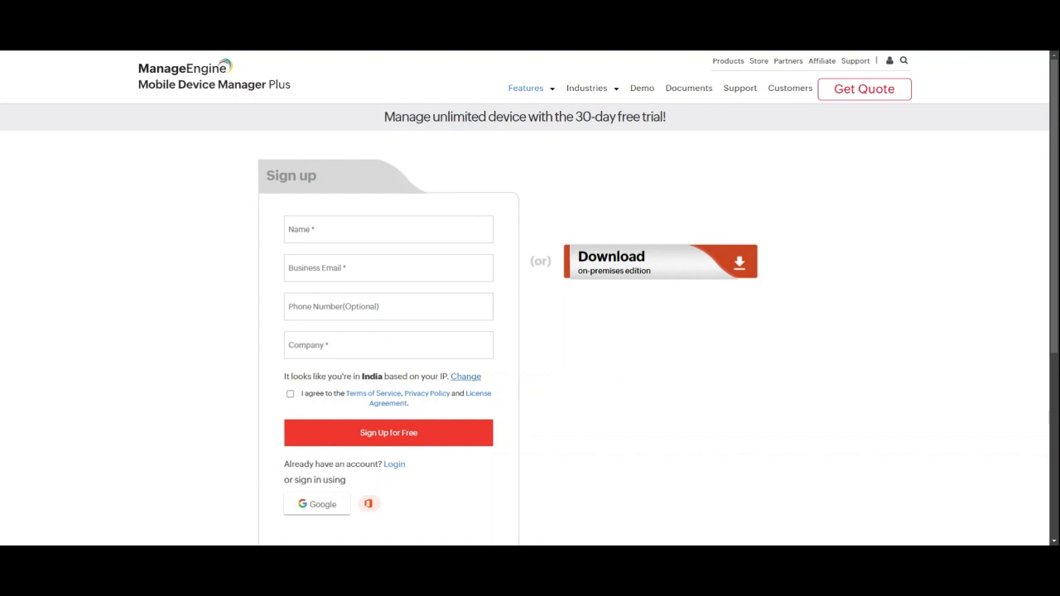
# Step: Expand the on-premises download panel with the 64-bit installer and support registration form
pyautogui.click(659, 262)
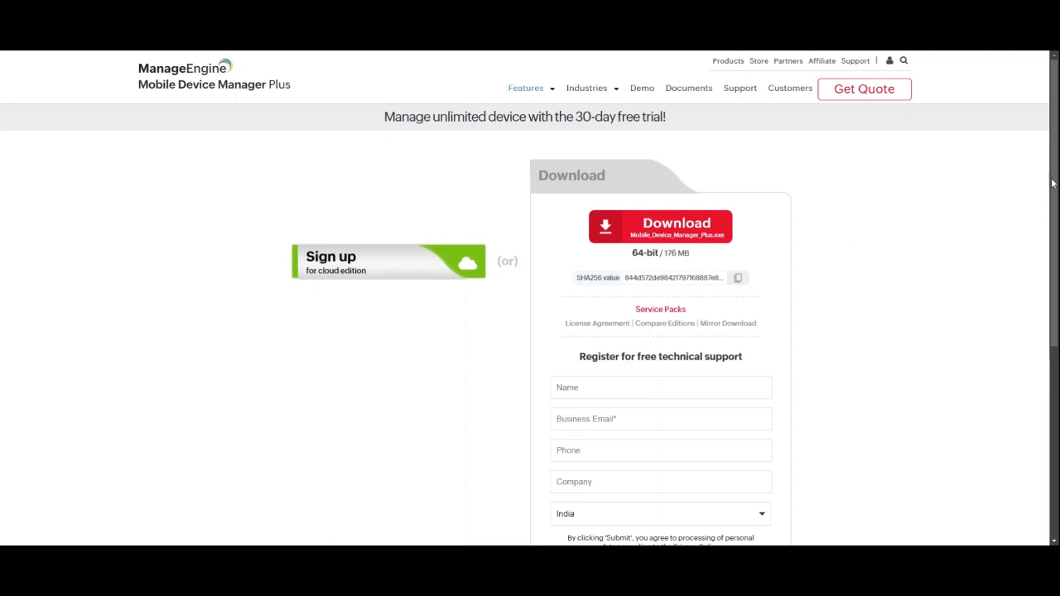
# Step: Scroll past the technical-support registration form down to the MSP solution note
pyautogui.scroll(-3)
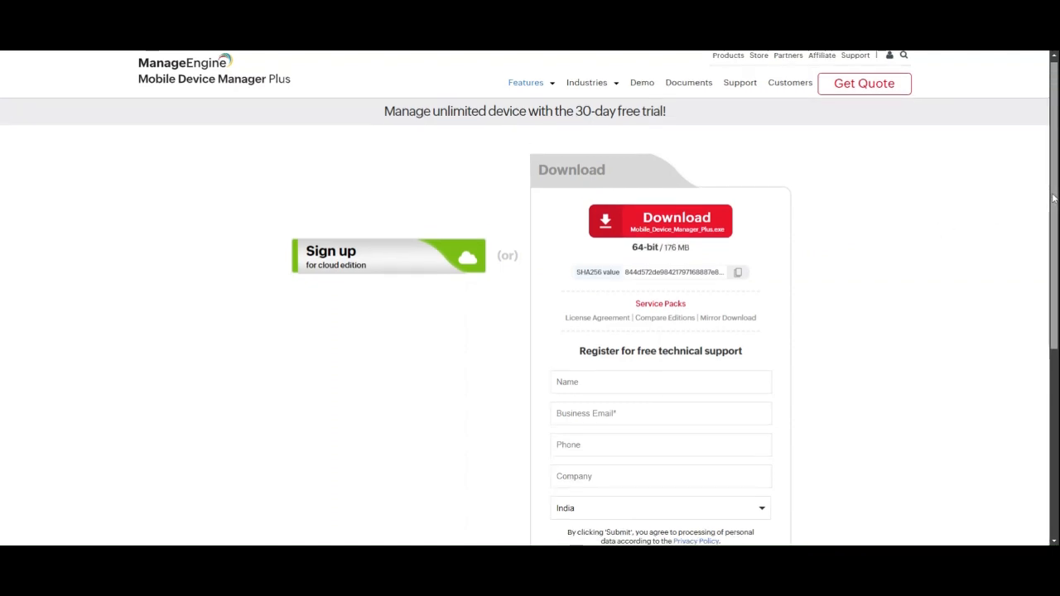
pyautogui.scroll(-3)
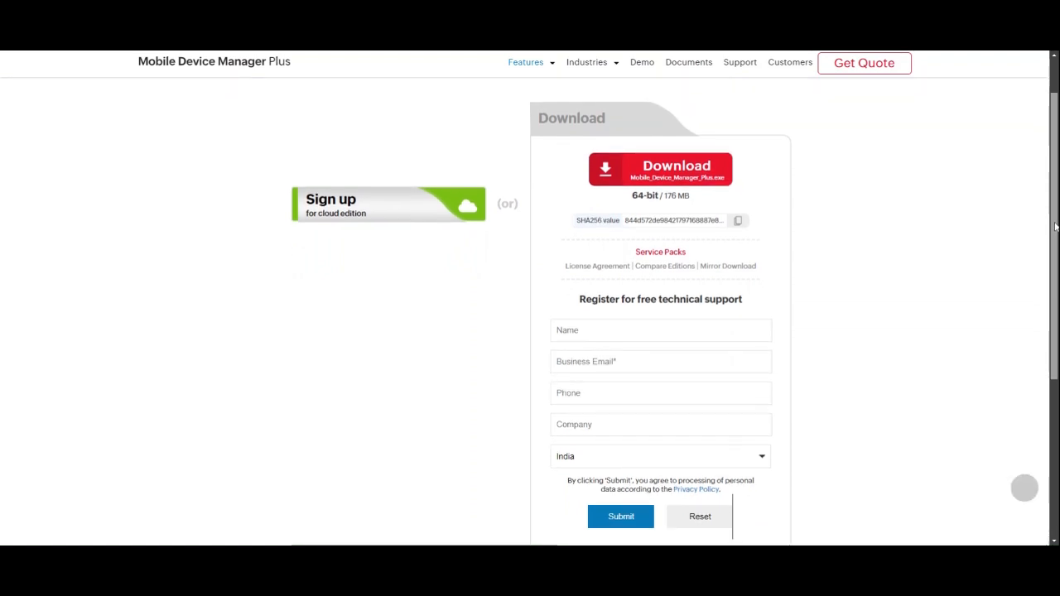
pyautogui.scroll(-3)
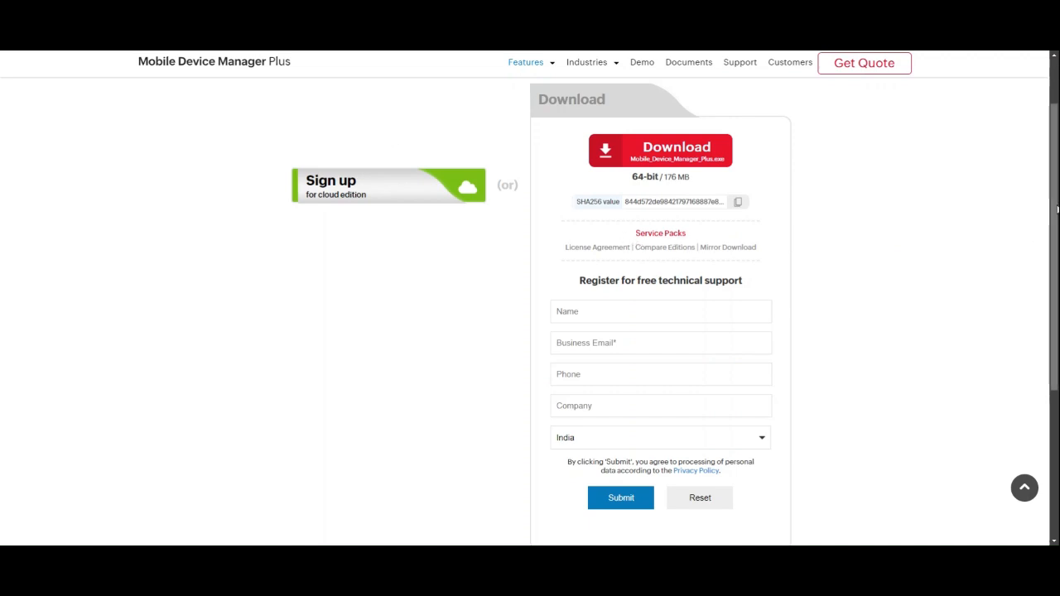
pyautogui.scroll(-3)
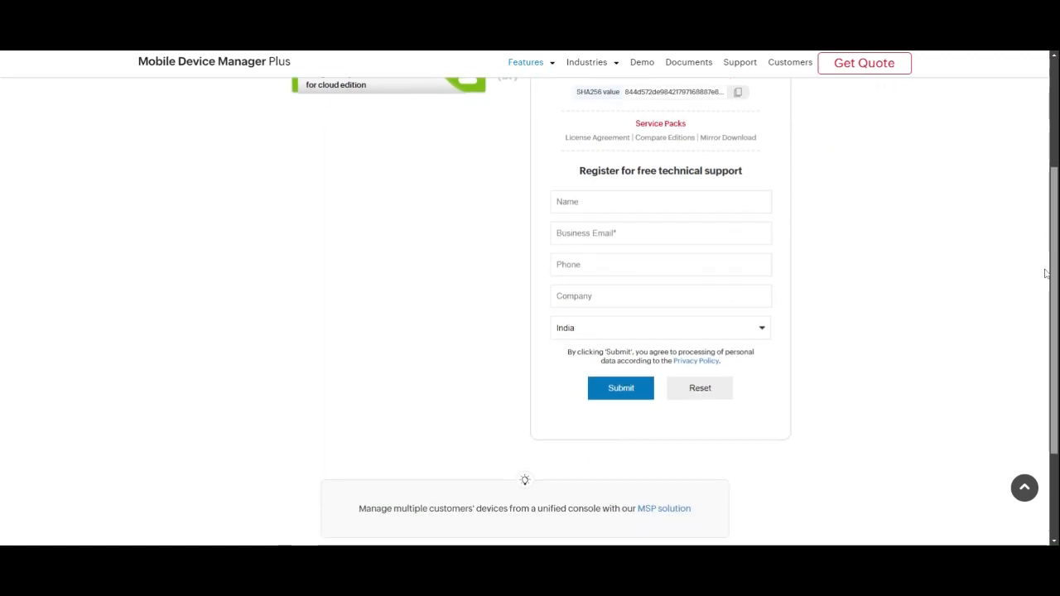
pyautogui.scroll(-3)
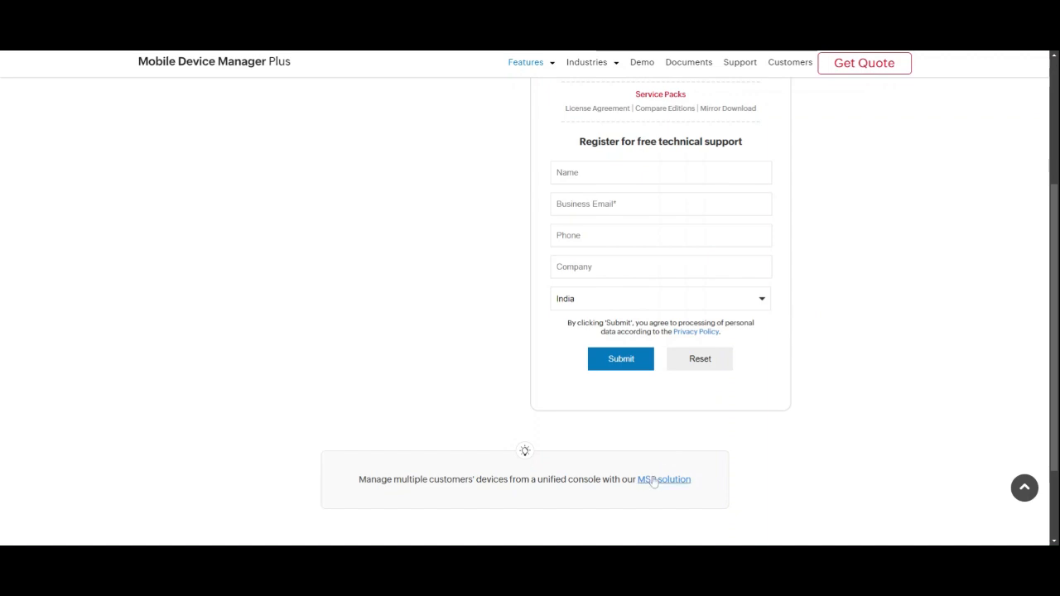
# Step: Go to the Mobile Device Manager Plus MSP home page and browse its overview
pyautogui.click(662, 479)
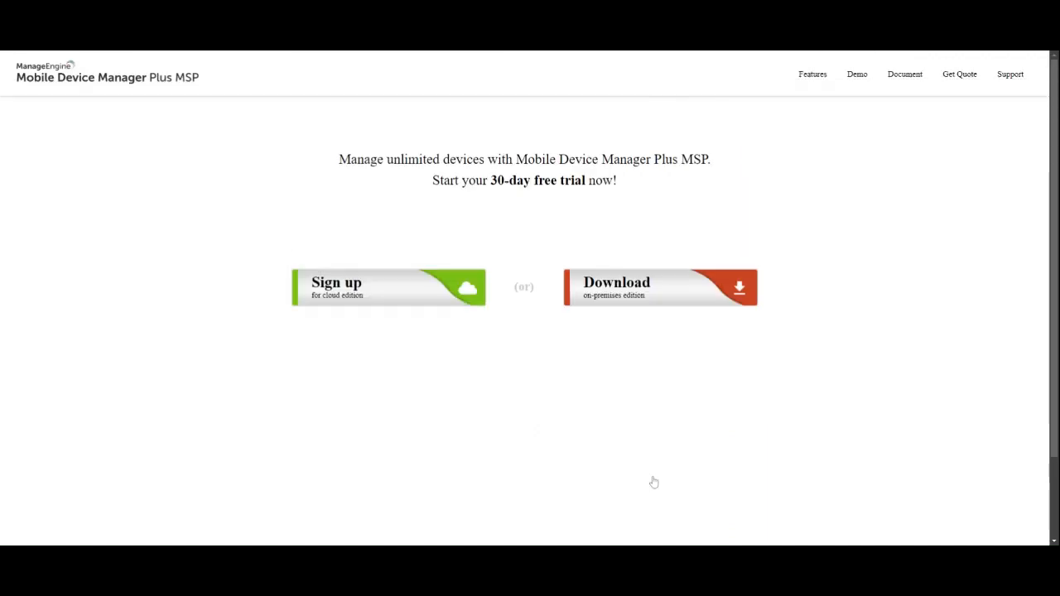
pyautogui.moveTo(129, 87)
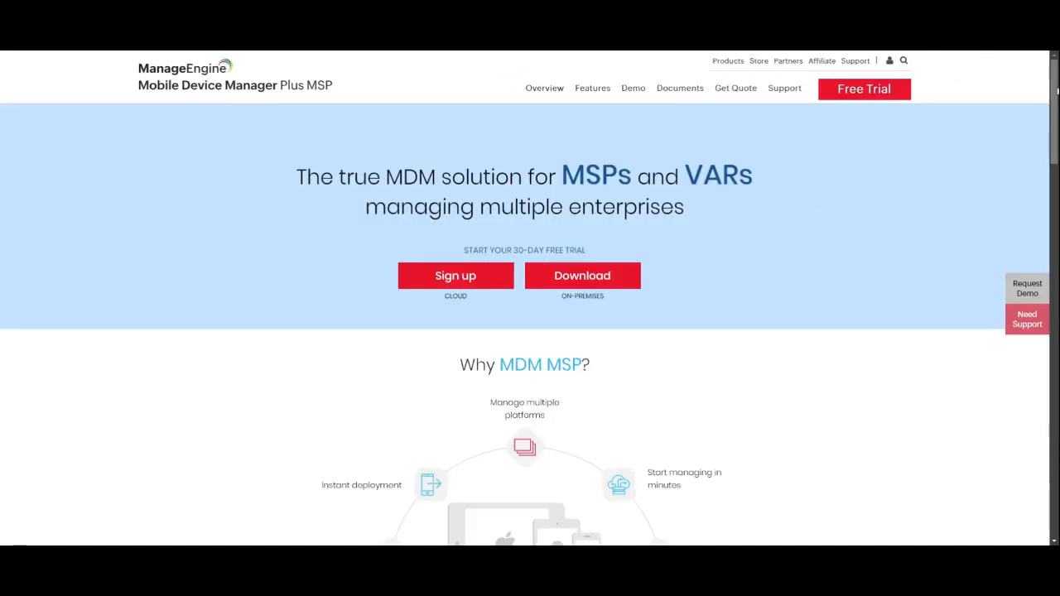
pyautogui.scroll(-3)
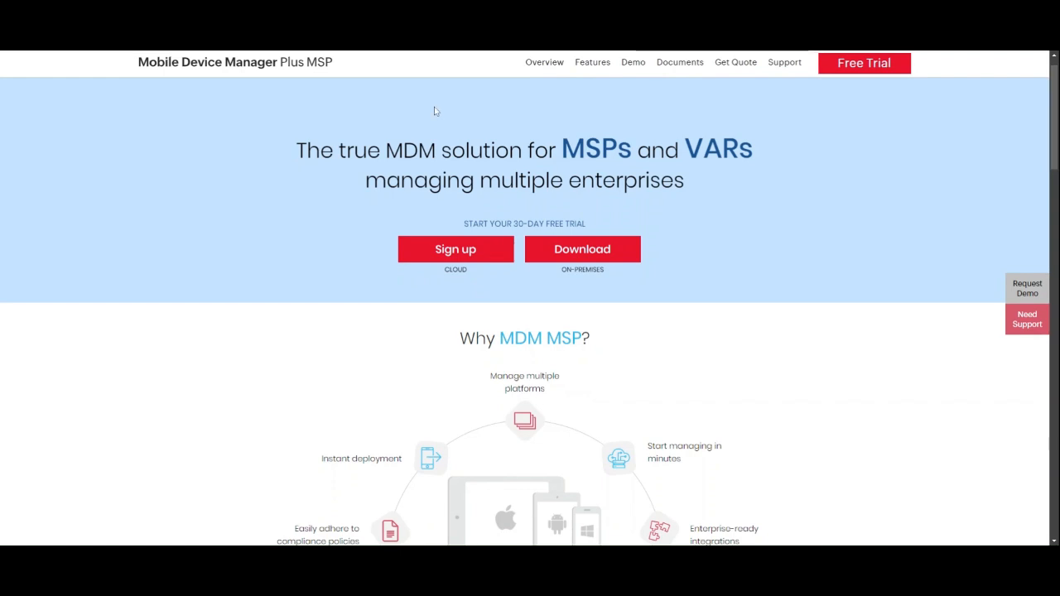
pyautogui.scroll(-3)
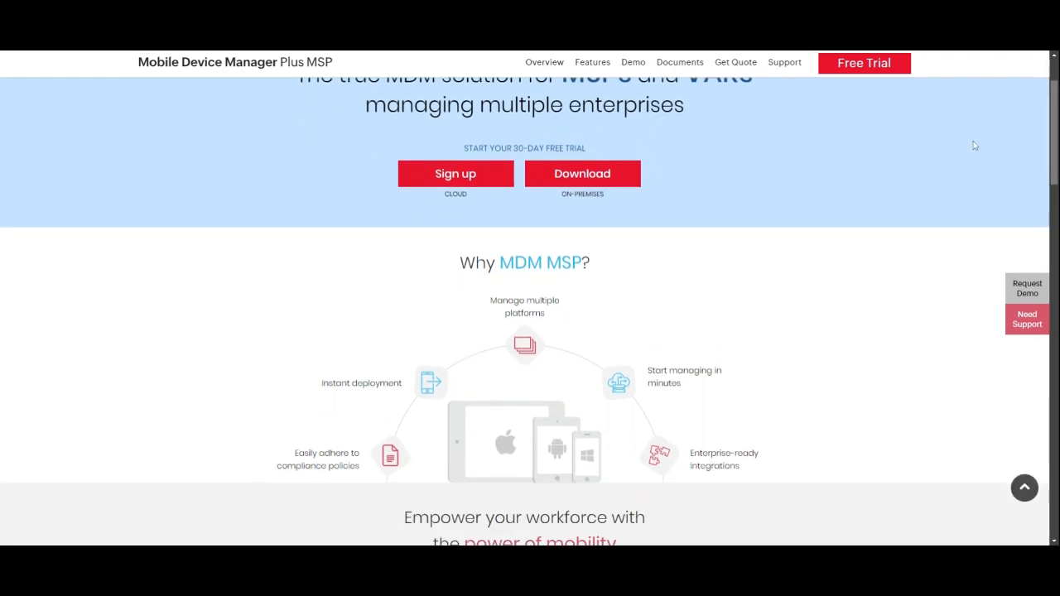
# Step: Browse the MSP Features page listing iOS, Android and Windows management capabilities
pyautogui.click(593, 63)
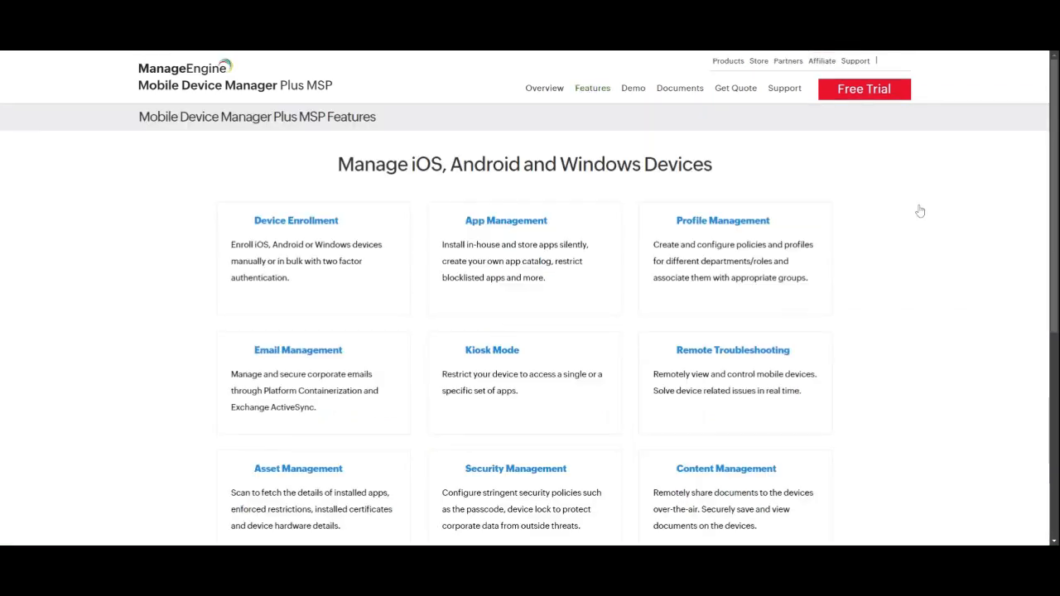
pyautogui.scroll(-3)
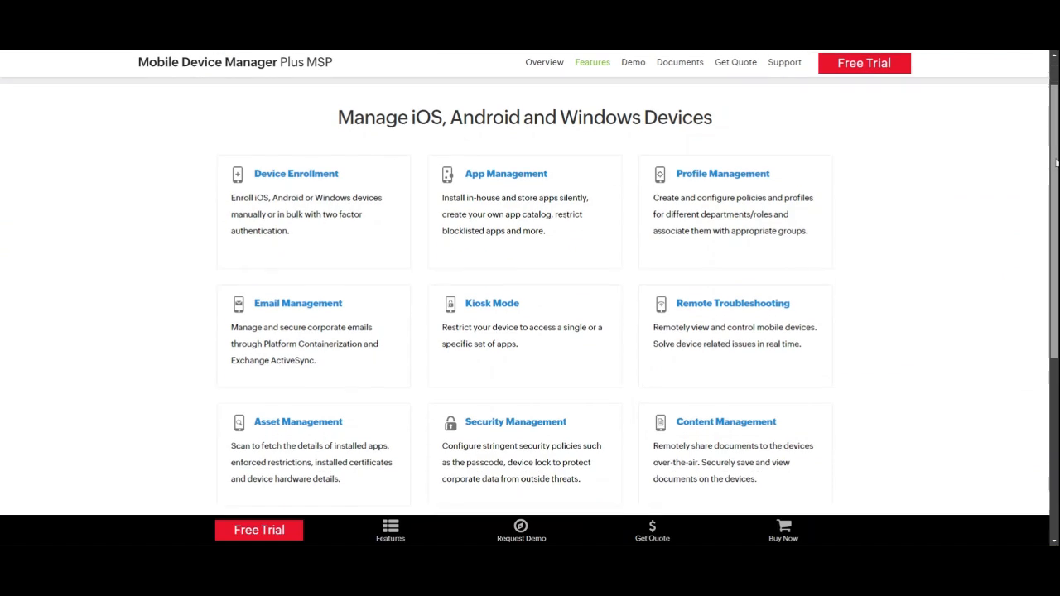
pyautogui.scroll(-3)
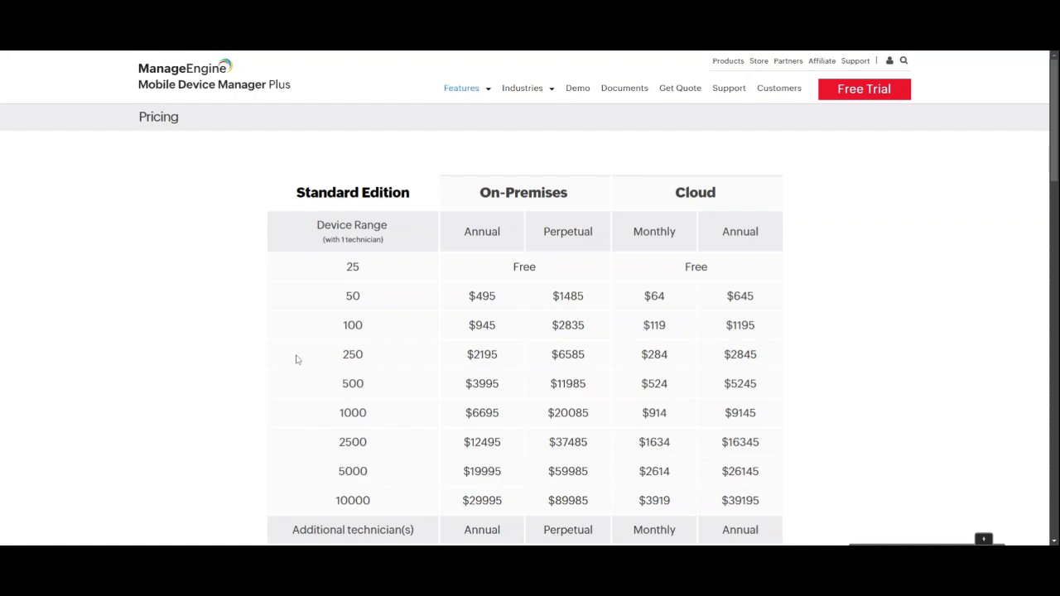
pyautogui.moveTo(487, 265)
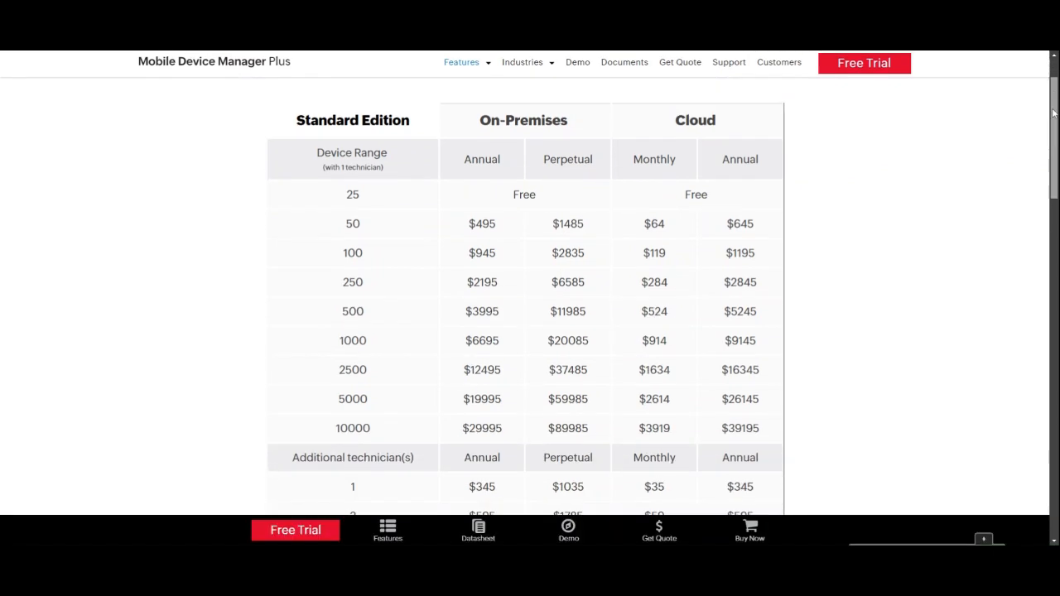
# Step: Review the Standard Edition pricing table by device range and highlight the Perpetual column heading
pyautogui.scroll(-3)
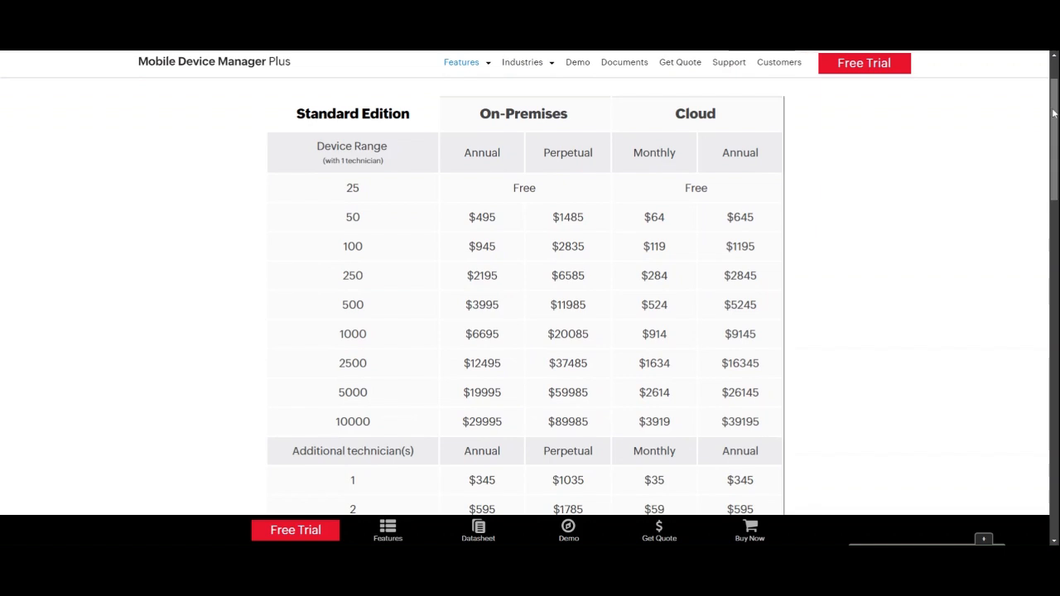
pyautogui.scroll(-3)
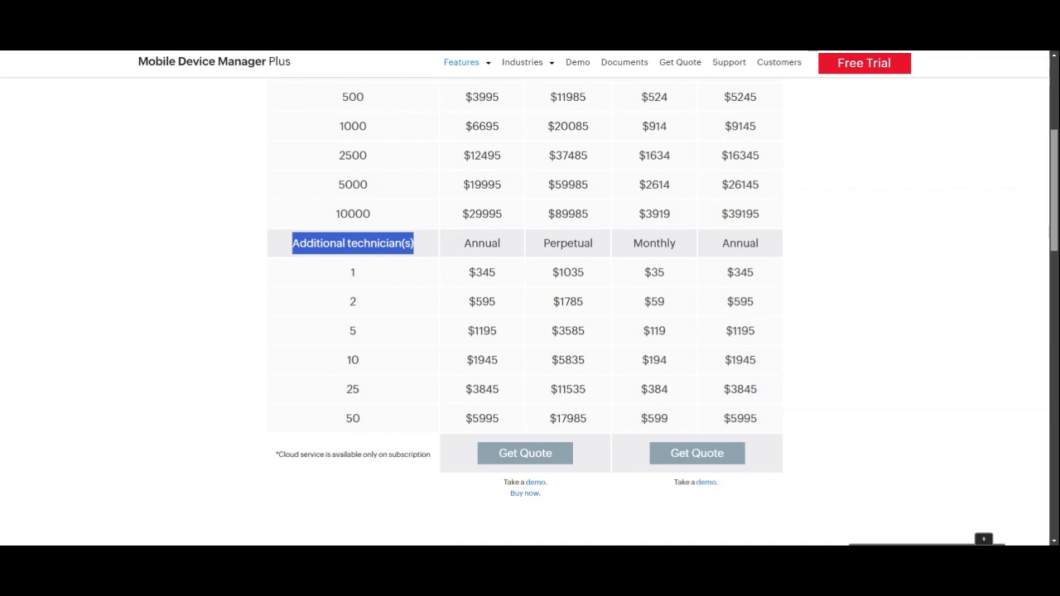
pyautogui.scroll(3)
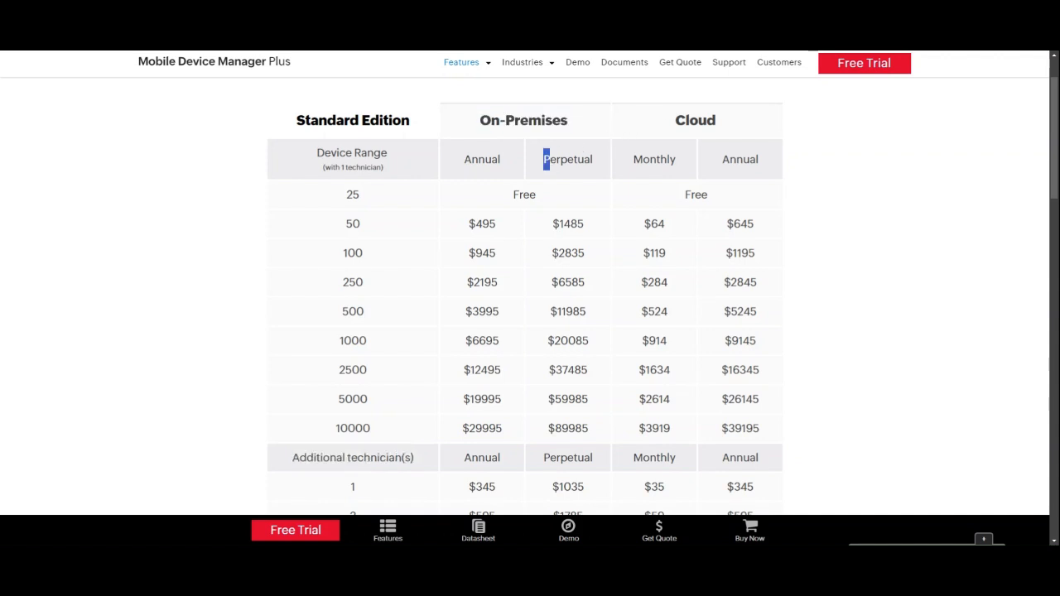
pyautogui.doubleClick(567, 159)
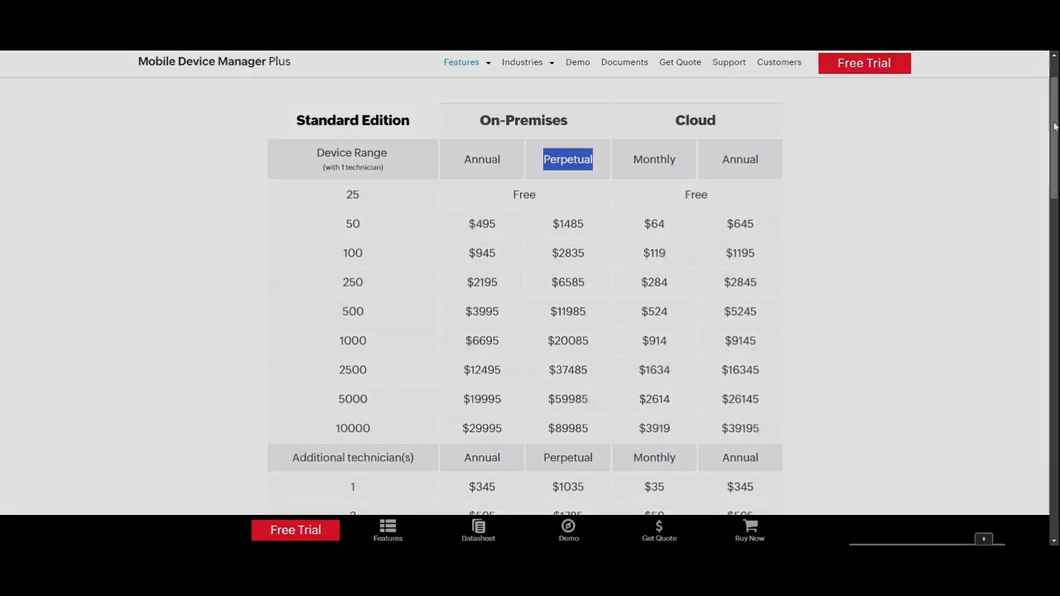
# Step: Scroll through the Standard, Professional and Free edition feature comparison matrix
pyautogui.click(624, 63)
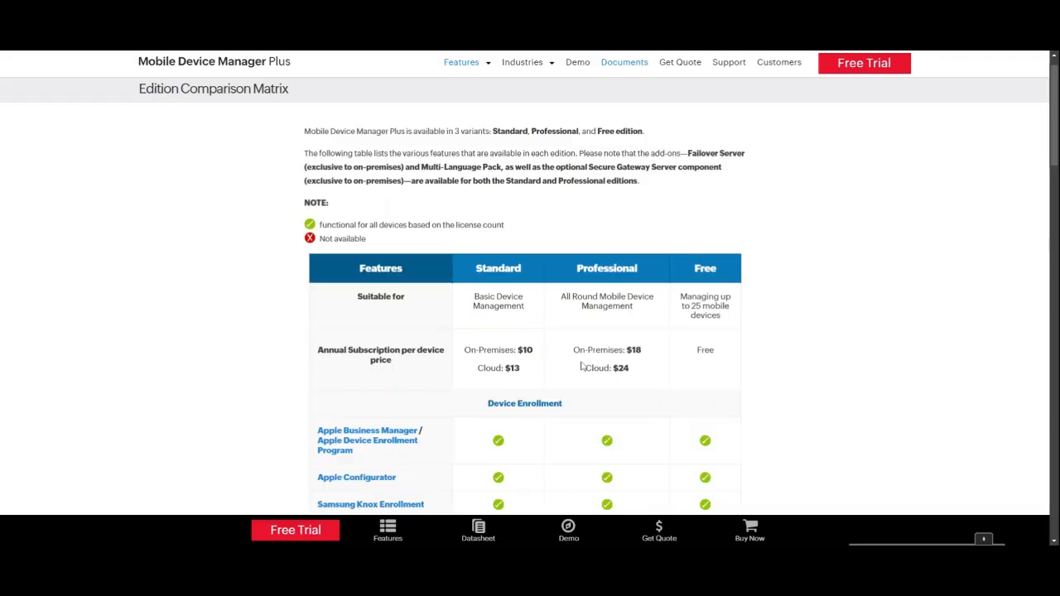
pyautogui.scroll(-3)
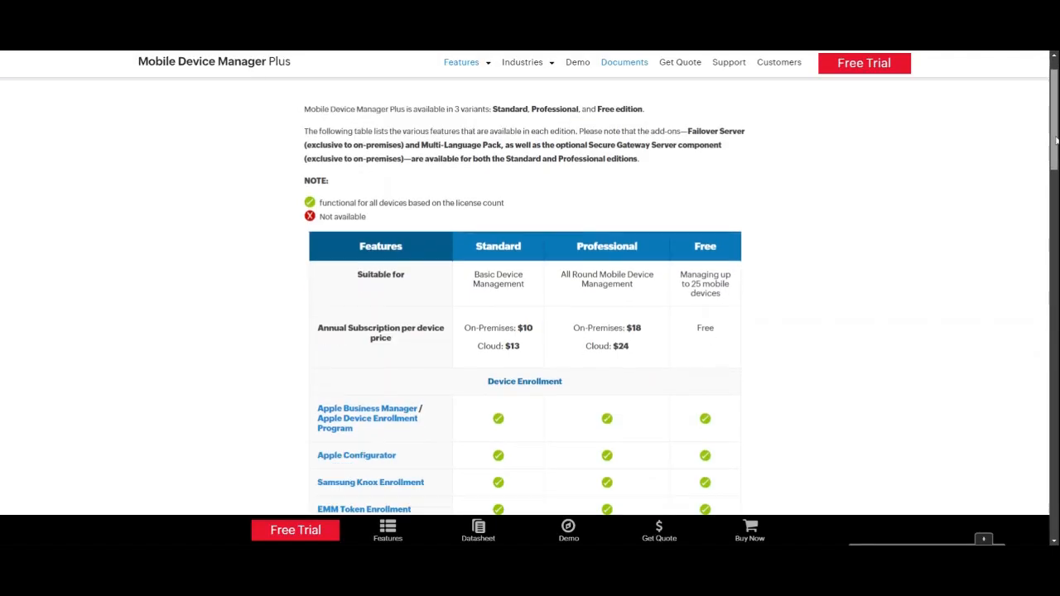
pyautogui.scroll(-3)
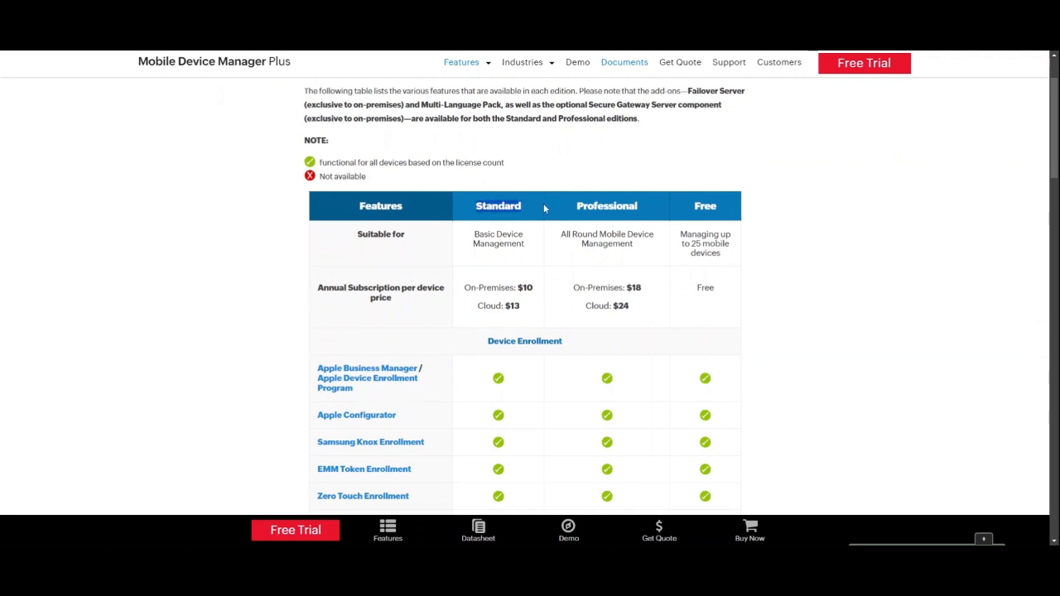
pyautogui.moveTo(707, 202)
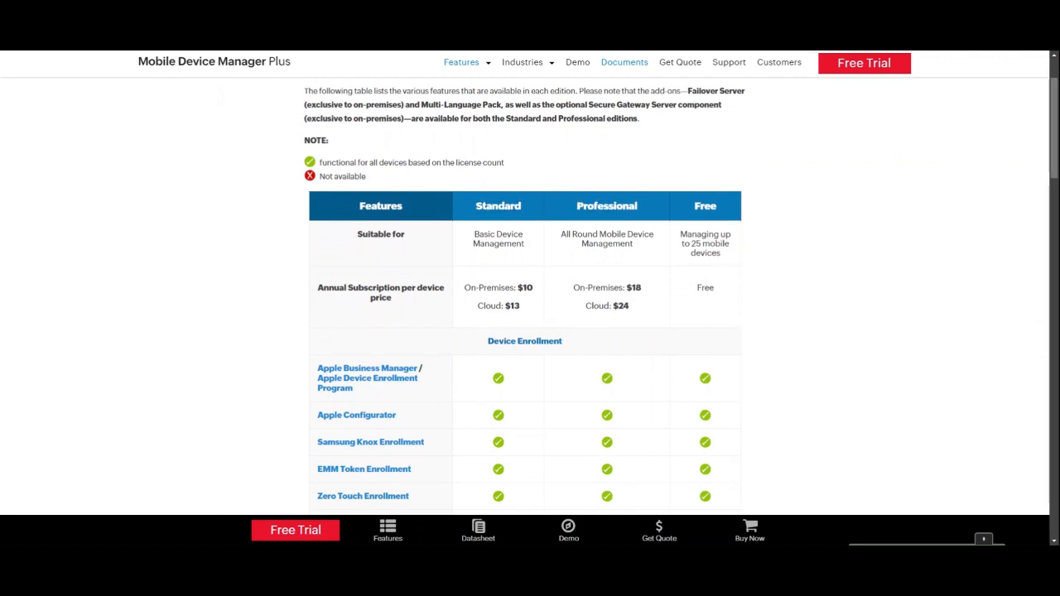
pyautogui.scroll(-3)
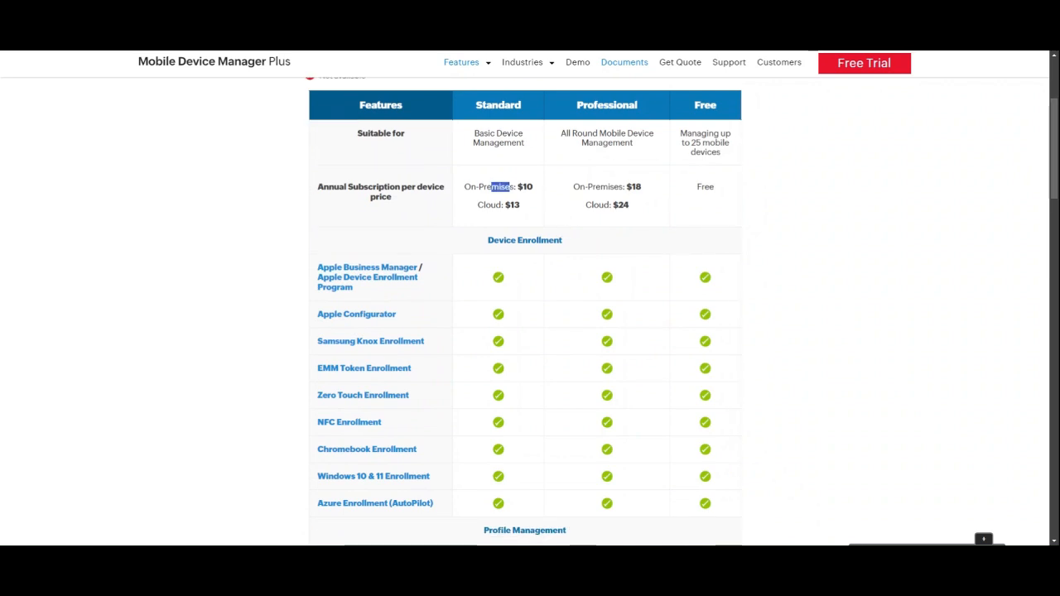
pyautogui.scroll(-3)
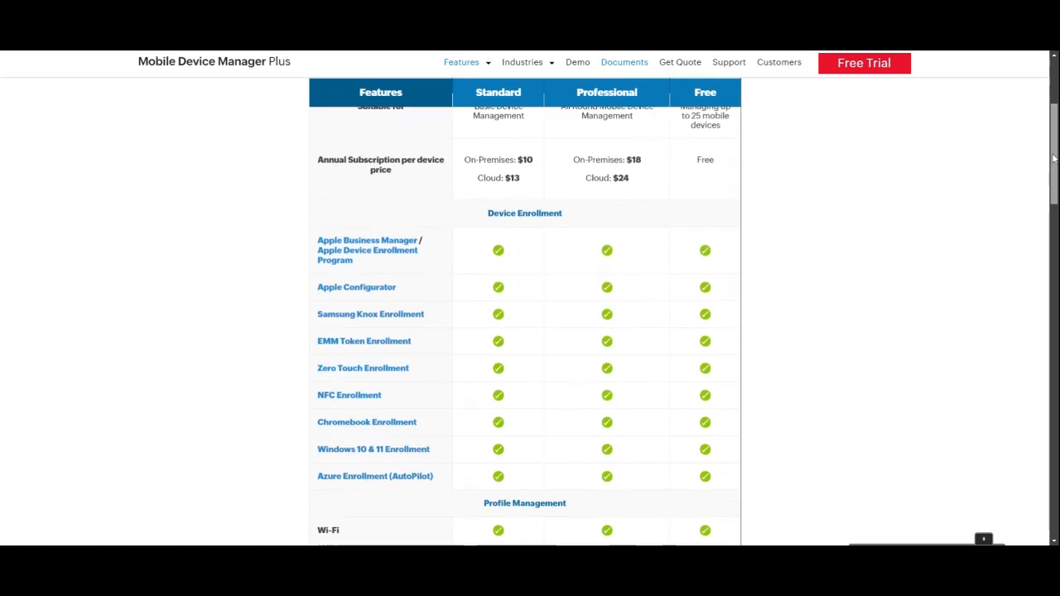
pyautogui.scroll(-3)
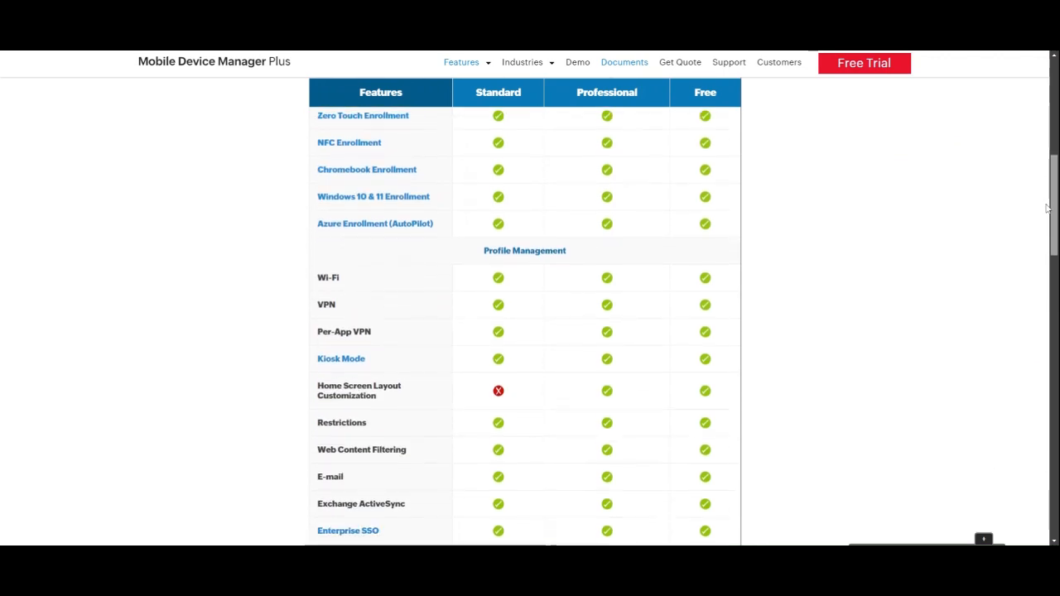
pyautogui.scroll(-3)
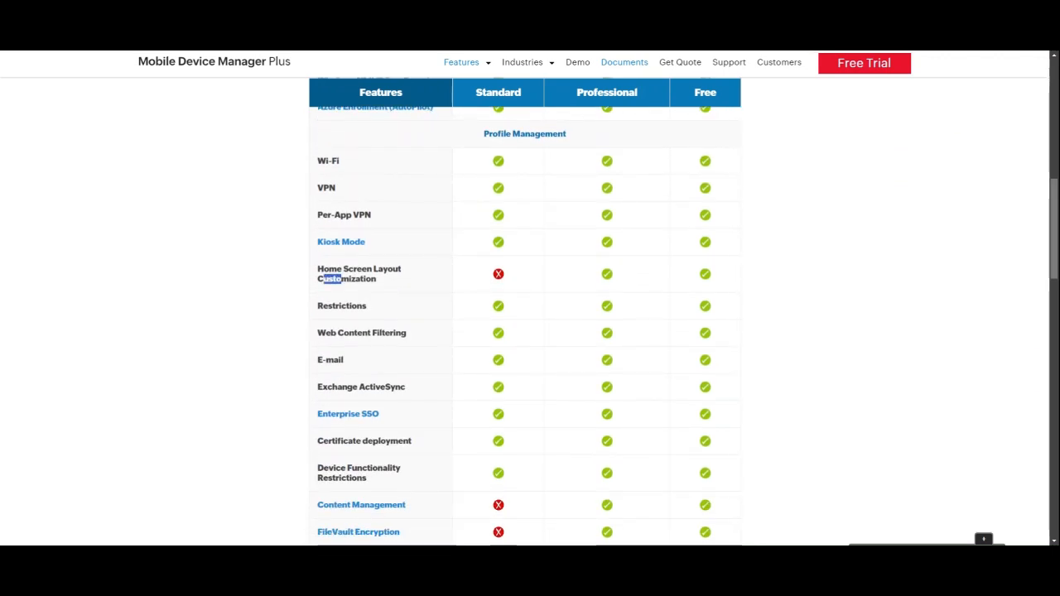
pyautogui.scroll(-3)
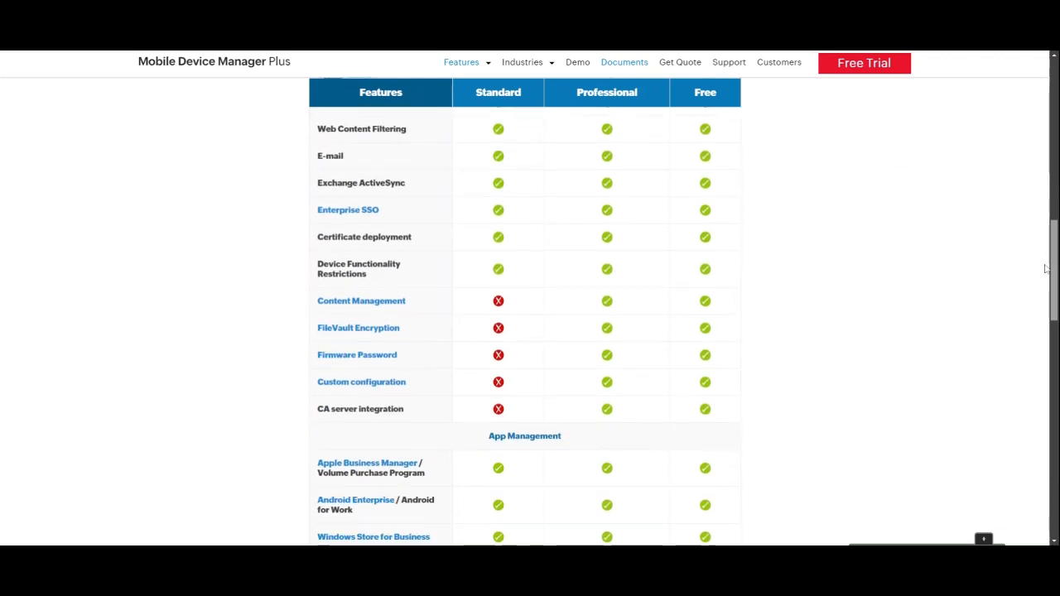
pyautogui.scroll(-3)
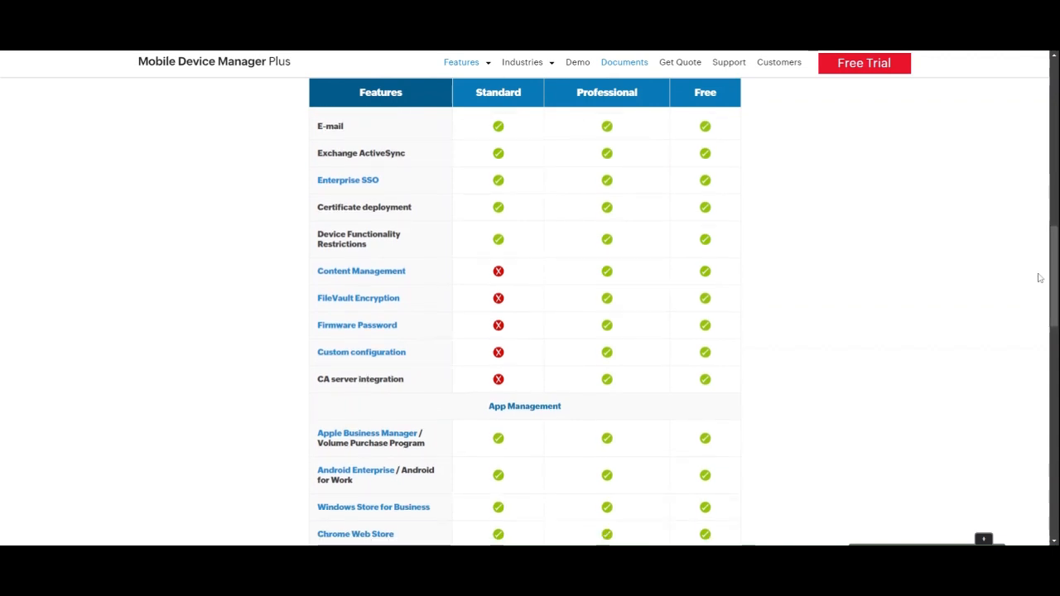